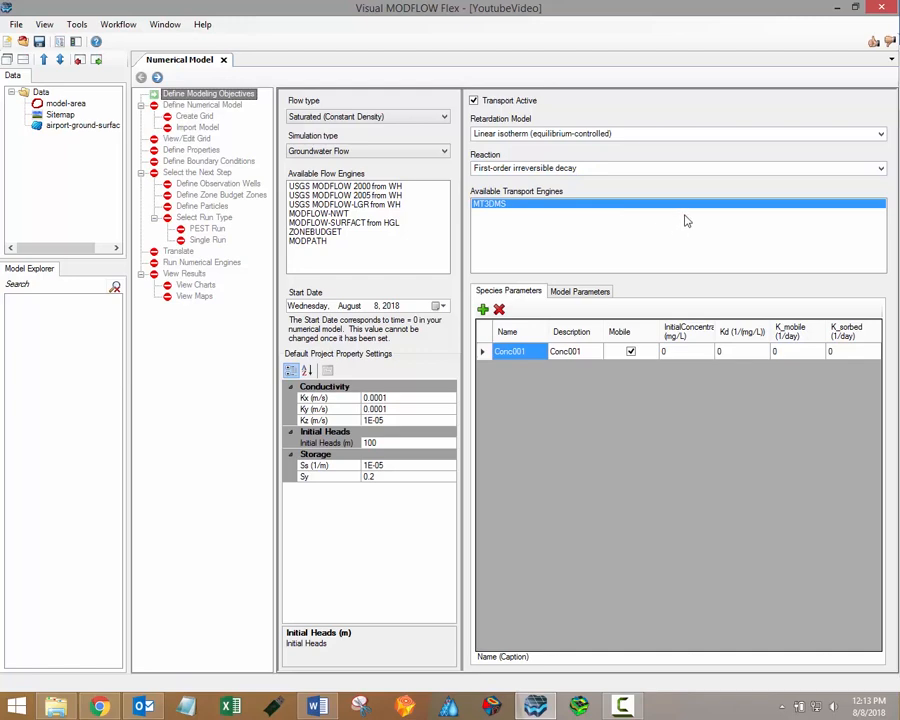
{"action": "mouse_move", "coordinate": [441, 281]}
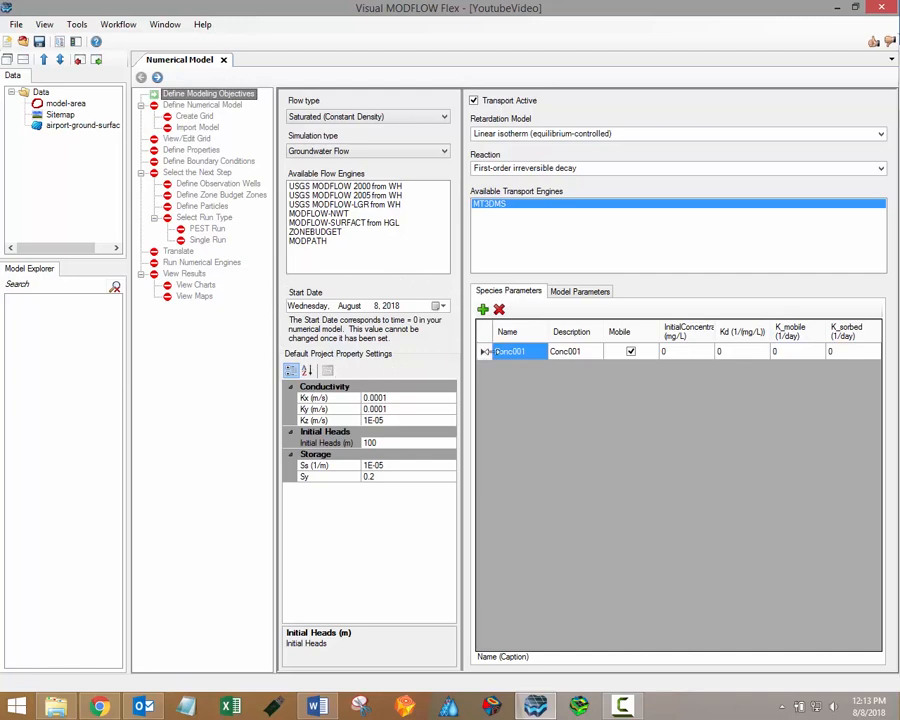
- Pick August 9, 2018 as the model start date in Define Modeling Objectives
{"action": "left_click", "coordinate": [441, 302]}
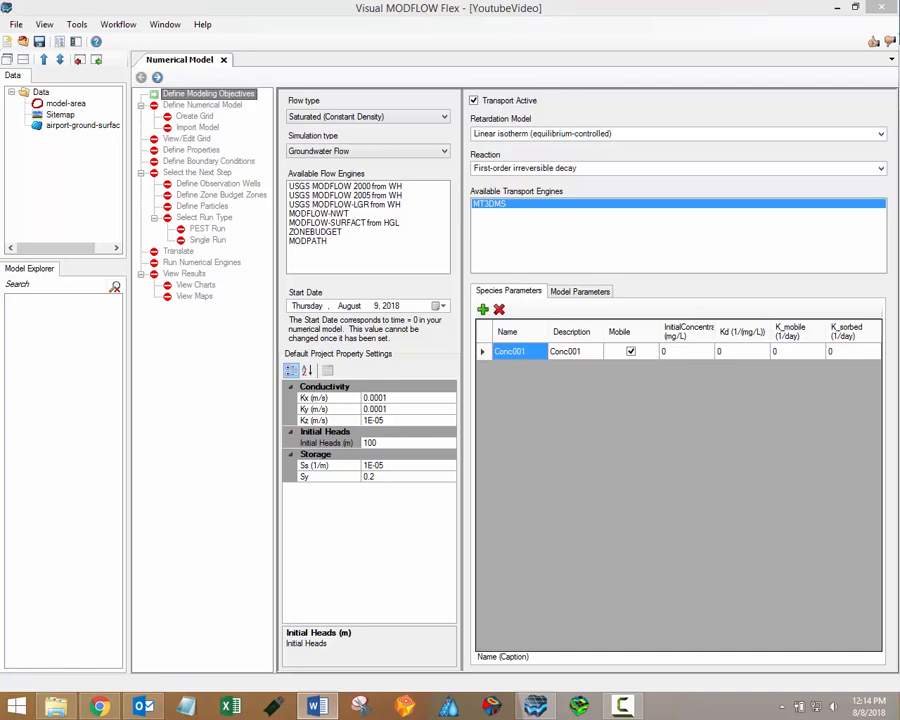
- Advance from modeling objectives to the Create Grid step for a 20x20, 2-layer grid
{"action": "left_click", "coordinate": [194, 116]}
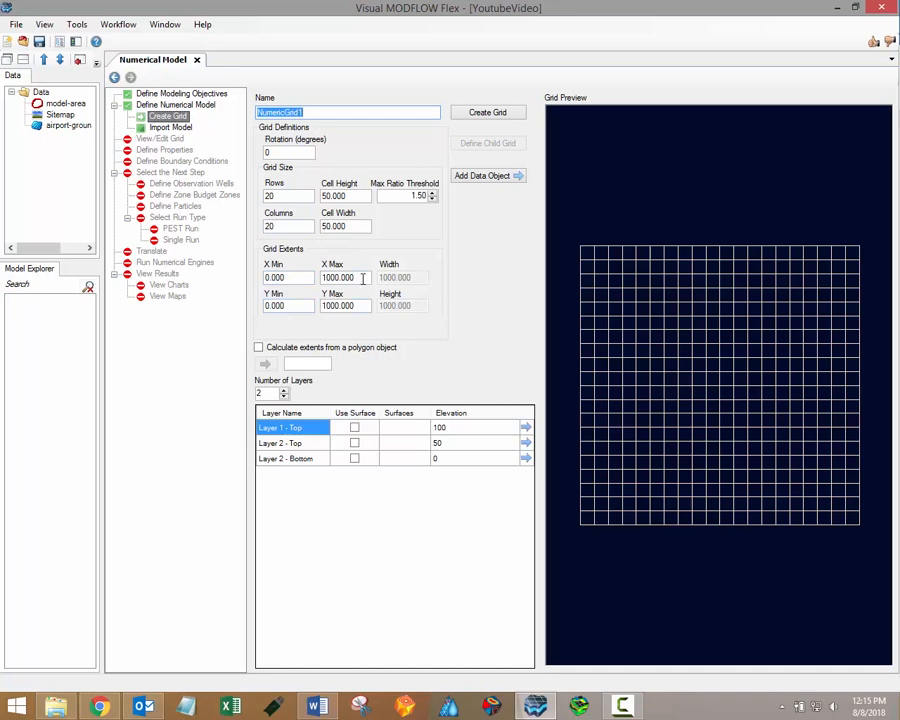
- Turn on 'Calculate extents from a polygon object' using the model-area polygon
{"action": "left_click", "coordinate": [258, 347]}
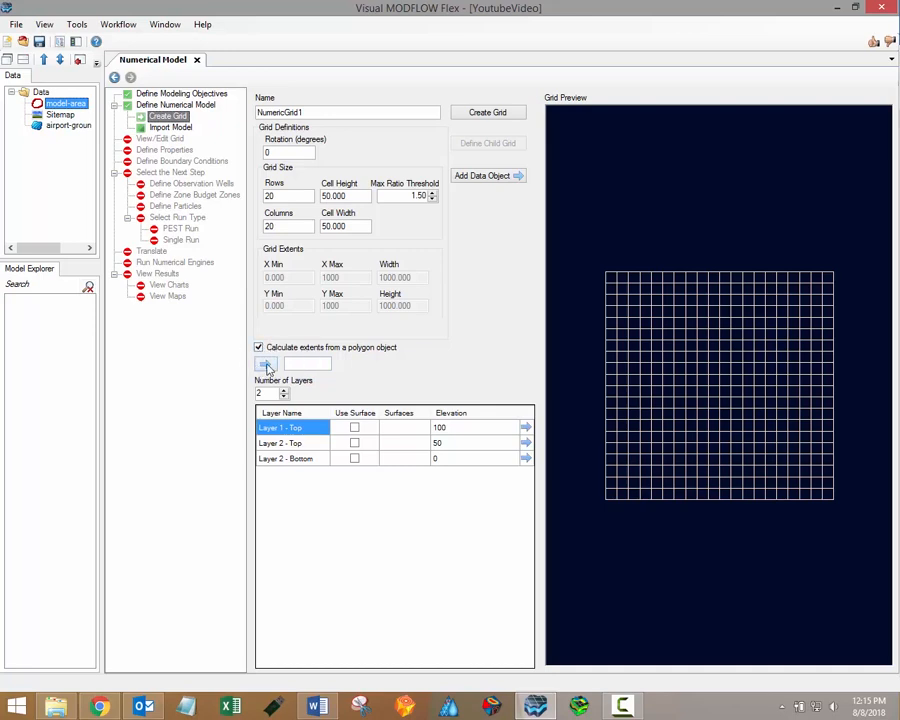
- Uncheck 'Calculate extents from a polygon object' so extents return to 0–1000
{"action": "left_click", "coordinate": [258, 347]}
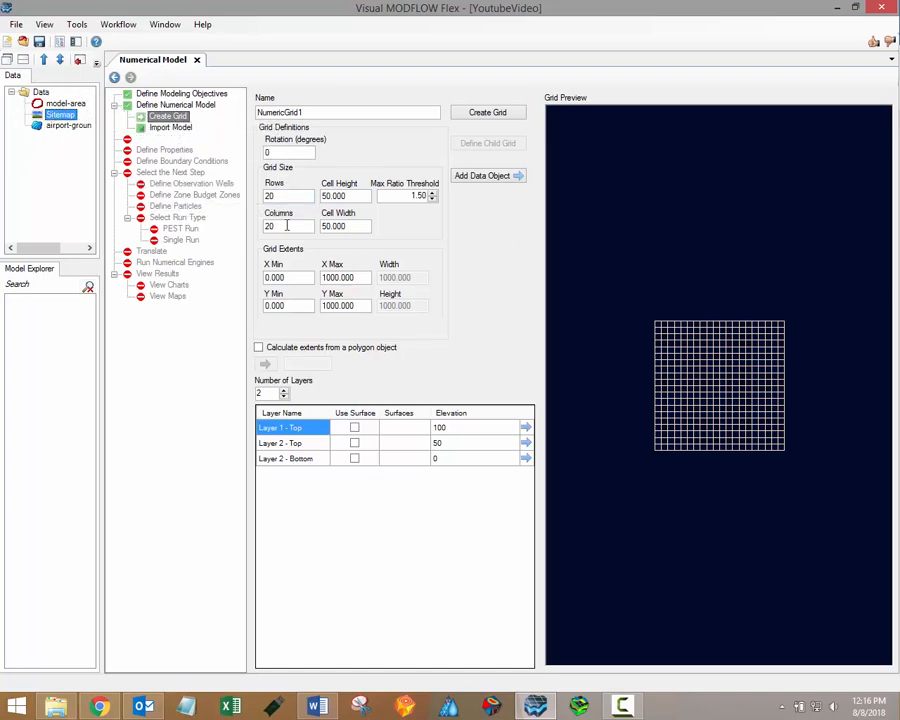
- Add the Sitemap to the grid preview and extend X and Y Max to 2000
{"action": "left_click", "coordinate": [487, 111]}
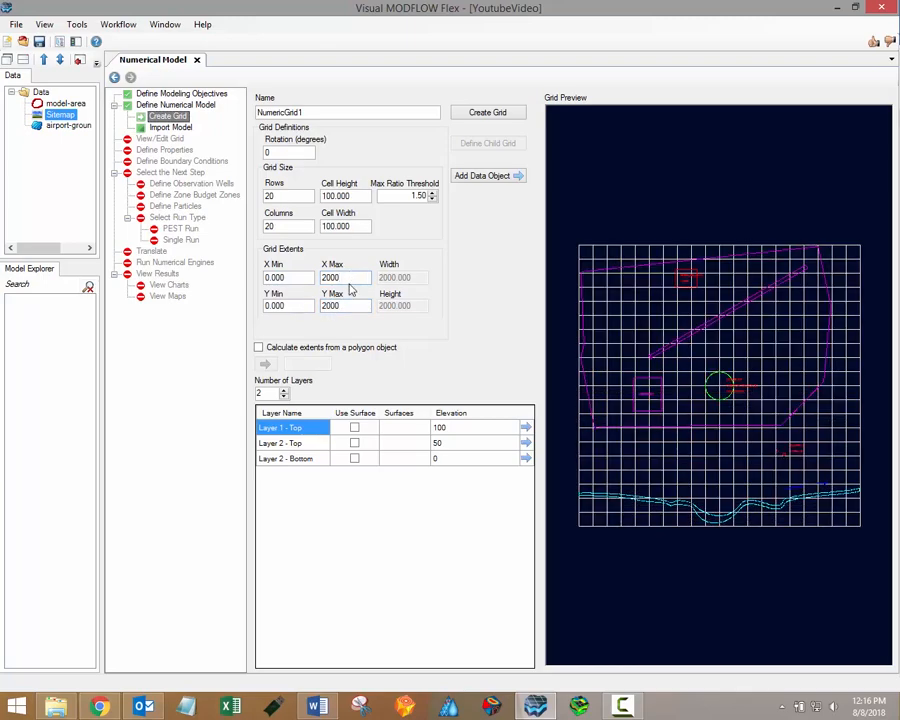